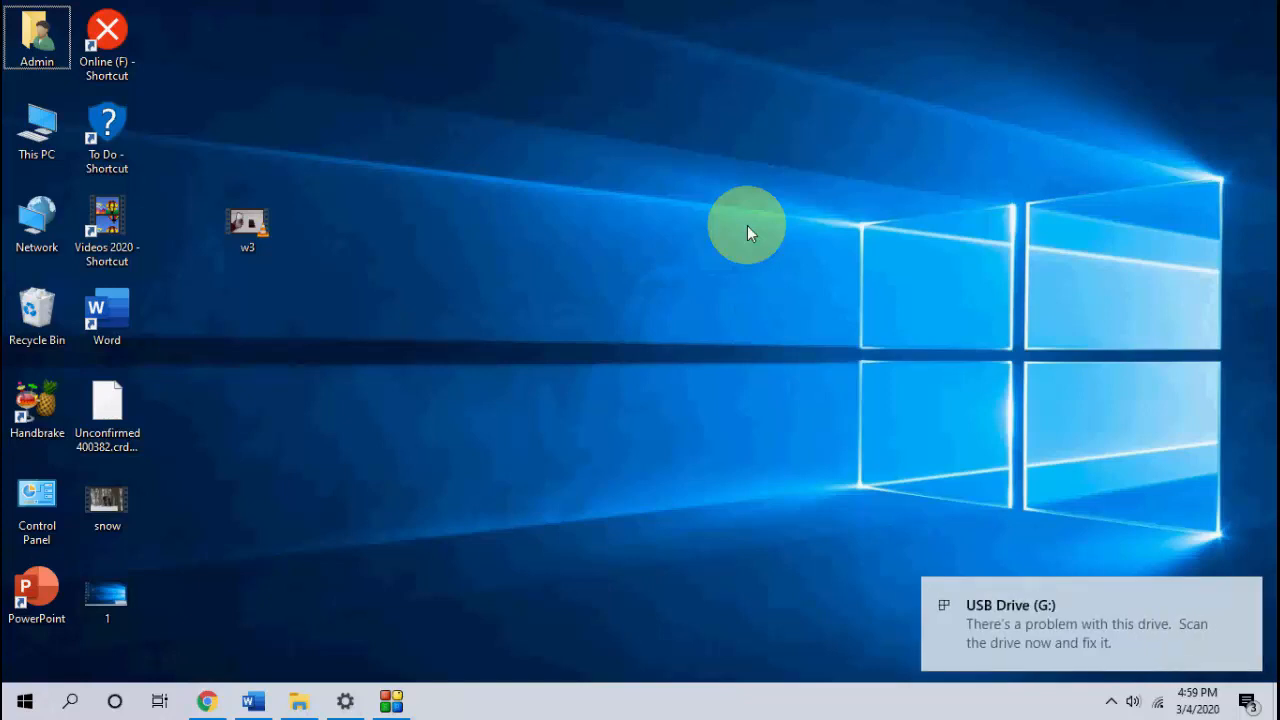
{"action": "key", "text": "Win+Shift+V"}
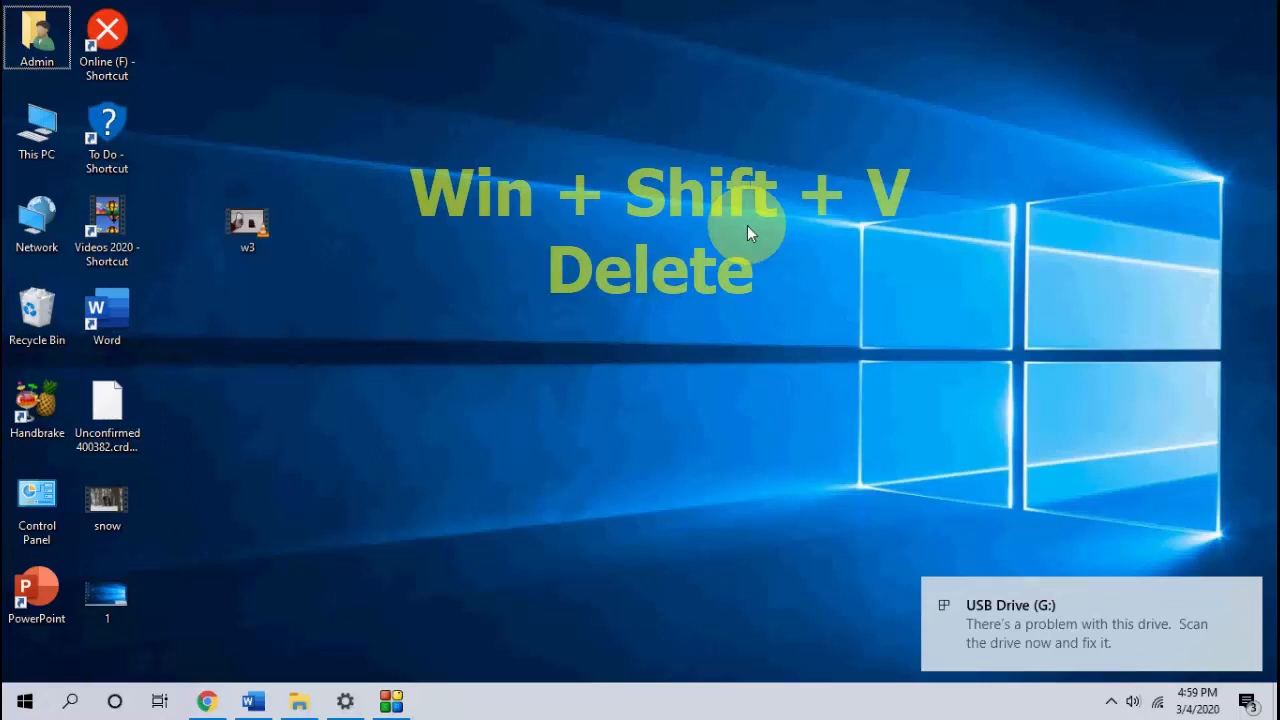